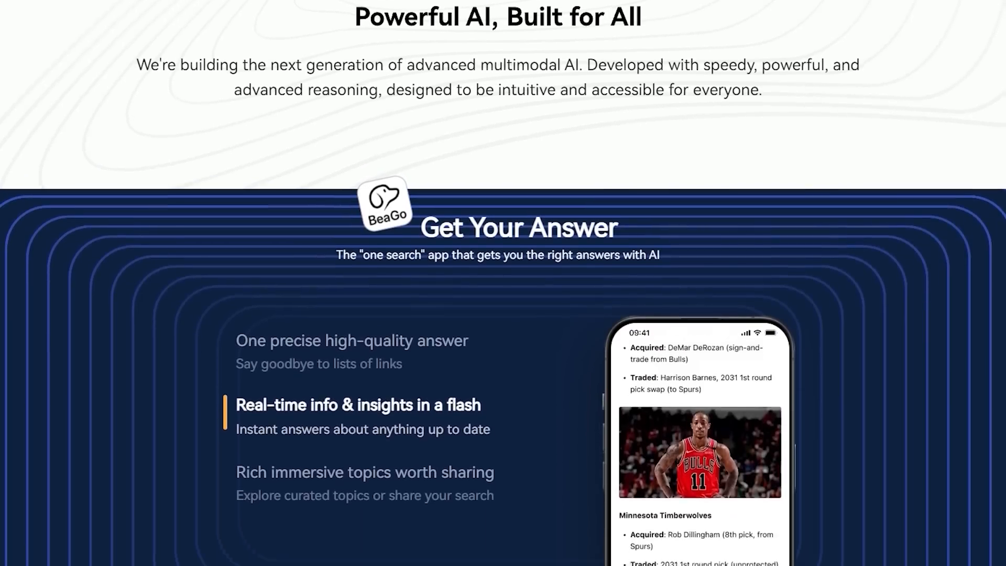
Step: Send the uploaded smartphone video with the prompt 'analyze the video' and receive Aria's description
{"action": "scroll", "scroll_direction": "down", "scroll_amount": 3}
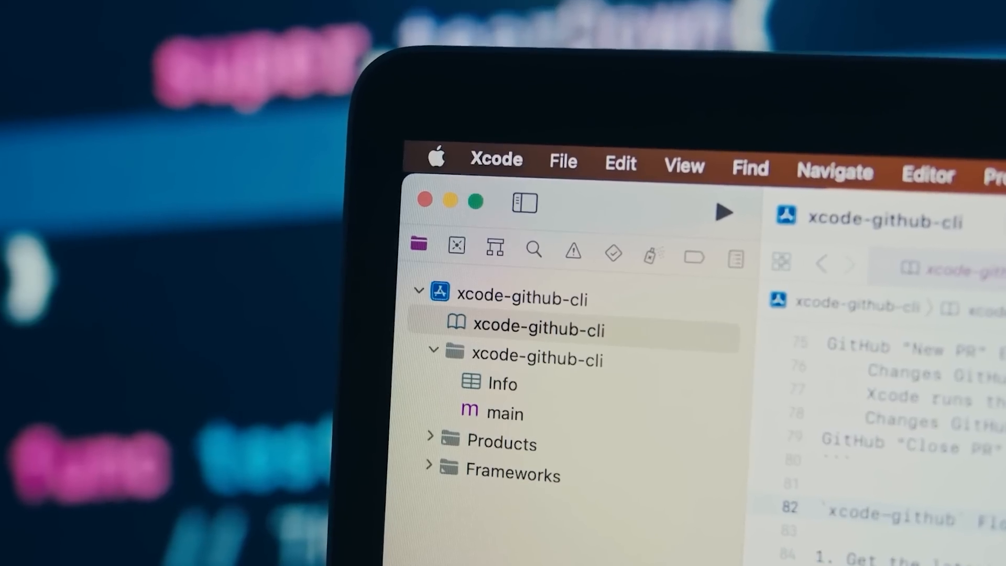
{"action": "left_click", "coordinate": [563, 161]}
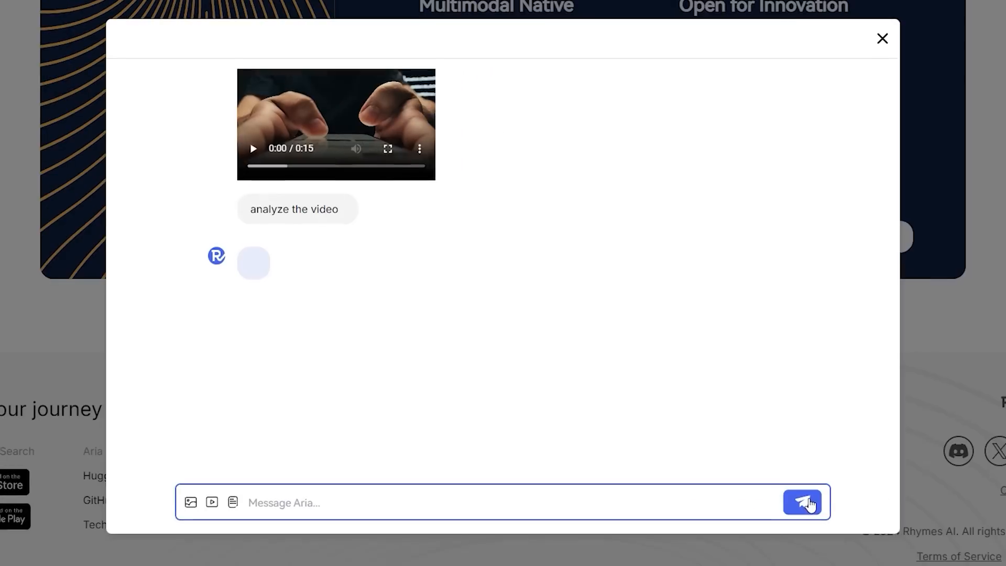
{"action": "left_click", "coordinate": [803, 502]}
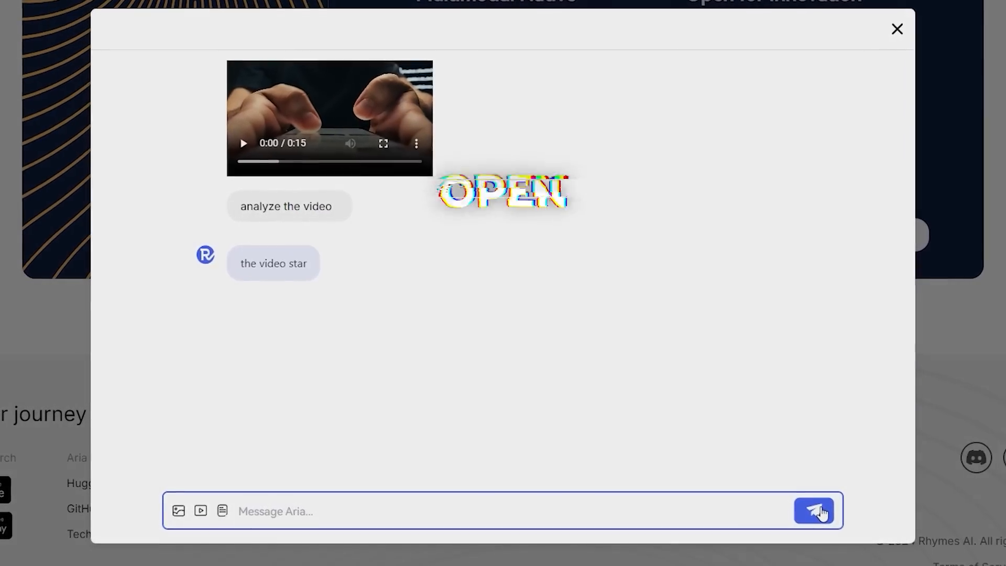
{"action": "left_click", "coordinate": [814, 510]}
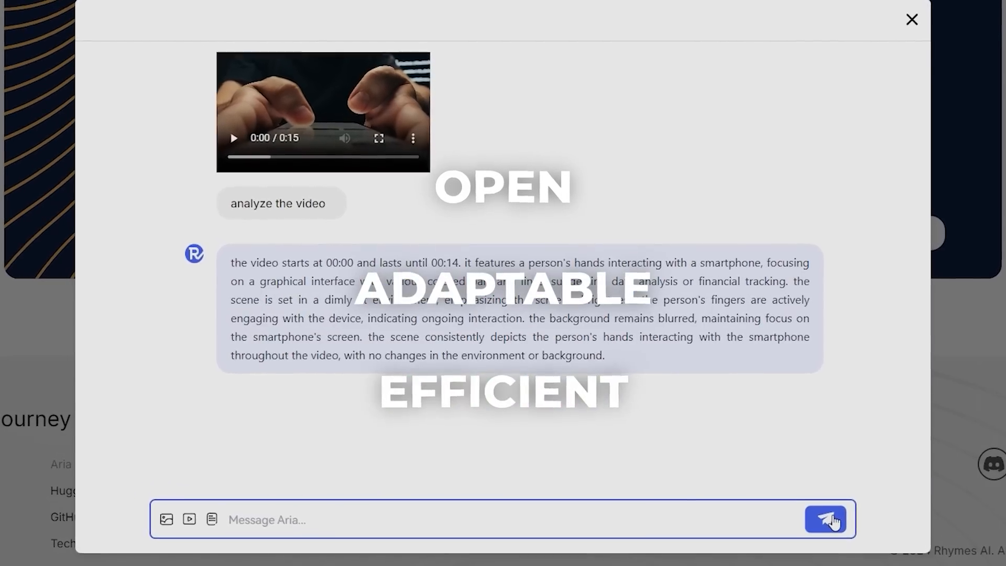